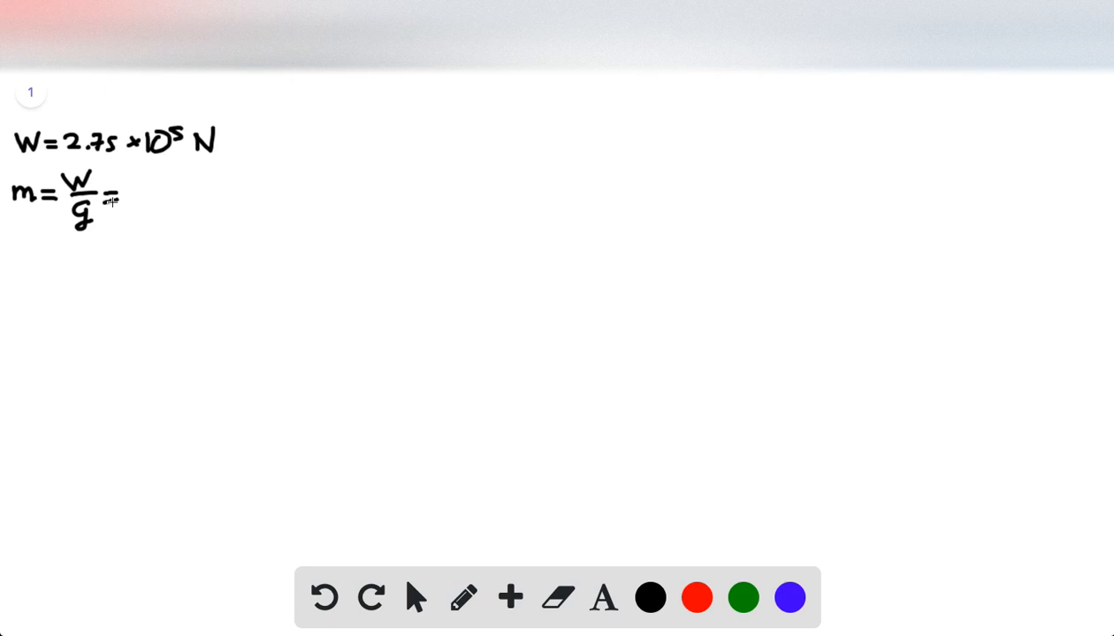
# - Compute m = 2.75×10^5 / 9.81 = 2.80×10^4 kg and start the position vector line
pyautogui.moveTo(146, 189); pyautogui.dragTo(263, 189)
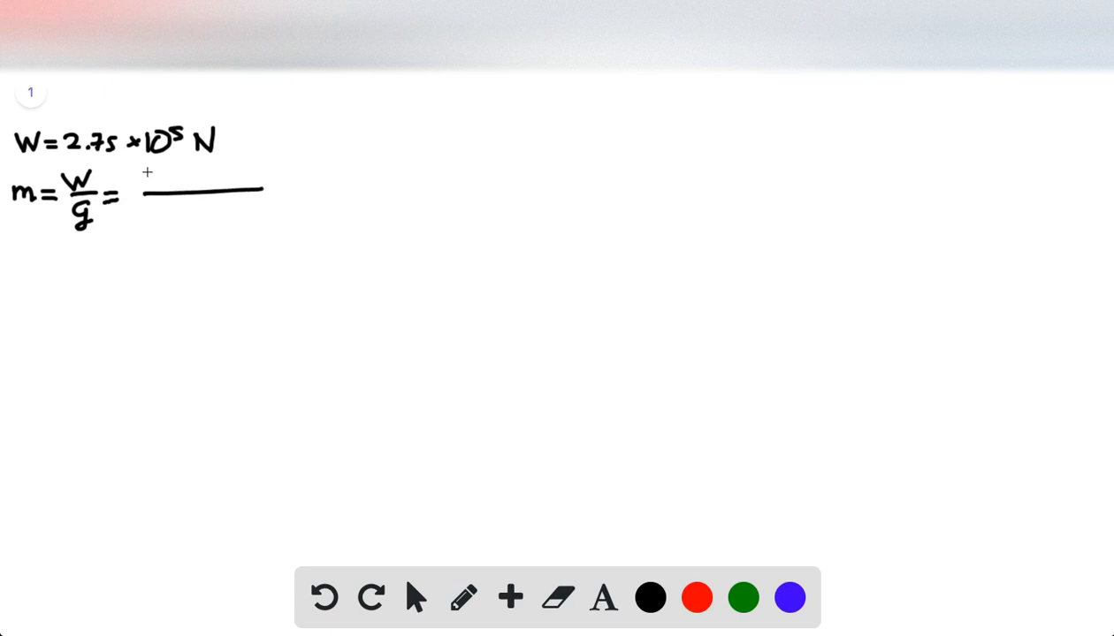
pyautogui.write('2.75×10^5')
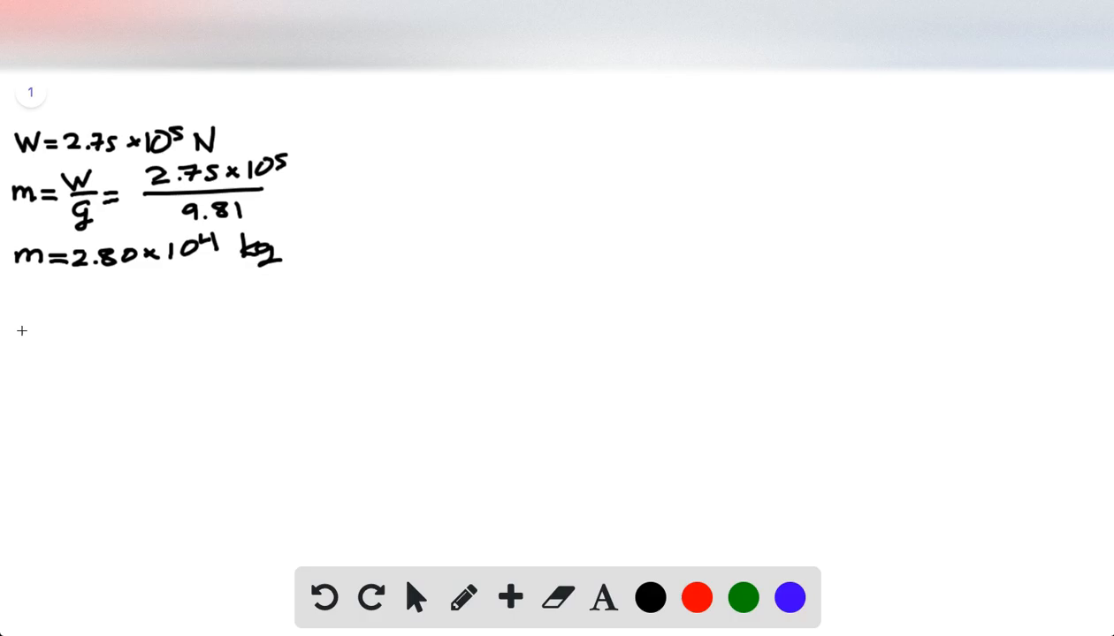
pyautogui.moveTo(26, 331); pyautogui.dragTo(66, 341)
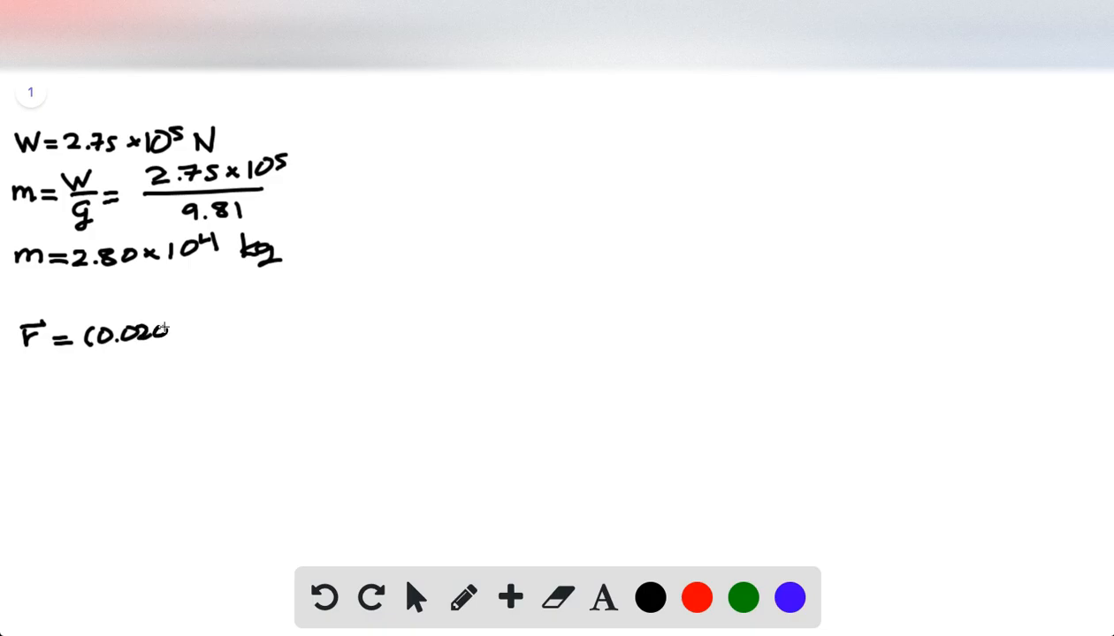
# - Write (0.020)t³ î + (2.2)t ĵ − (0.060)t² k̂, undoing the mistaken plus sign
pyautogui.moveTo(159, 331); pyautogui.dragTo(177, 332)
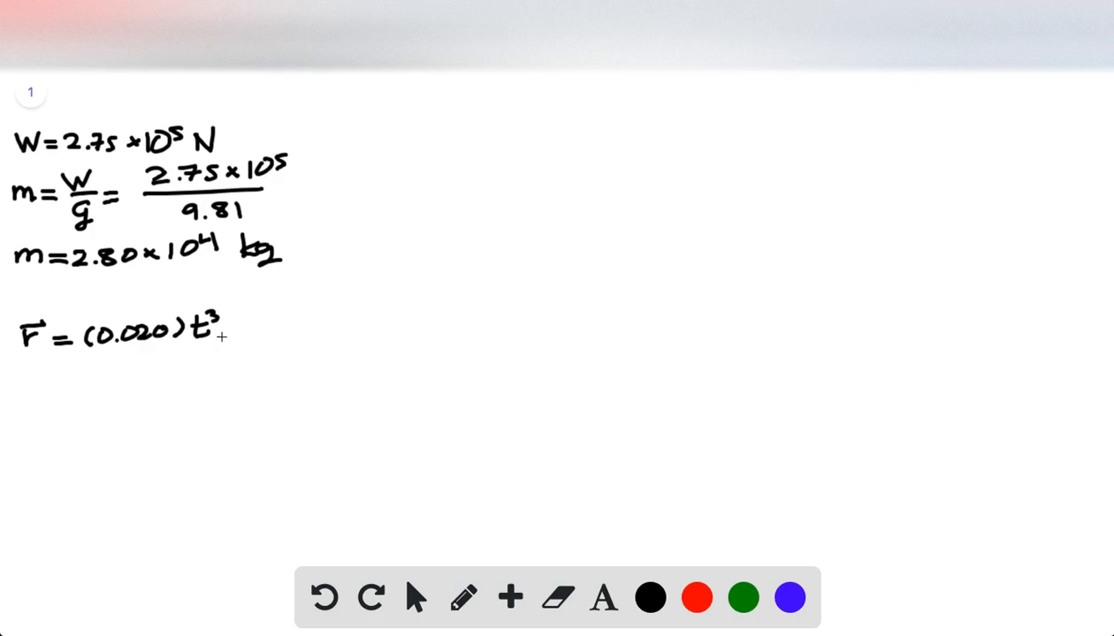
pyautogui.moveTo(235, 340); pyautogui.dragTo(243, 318)
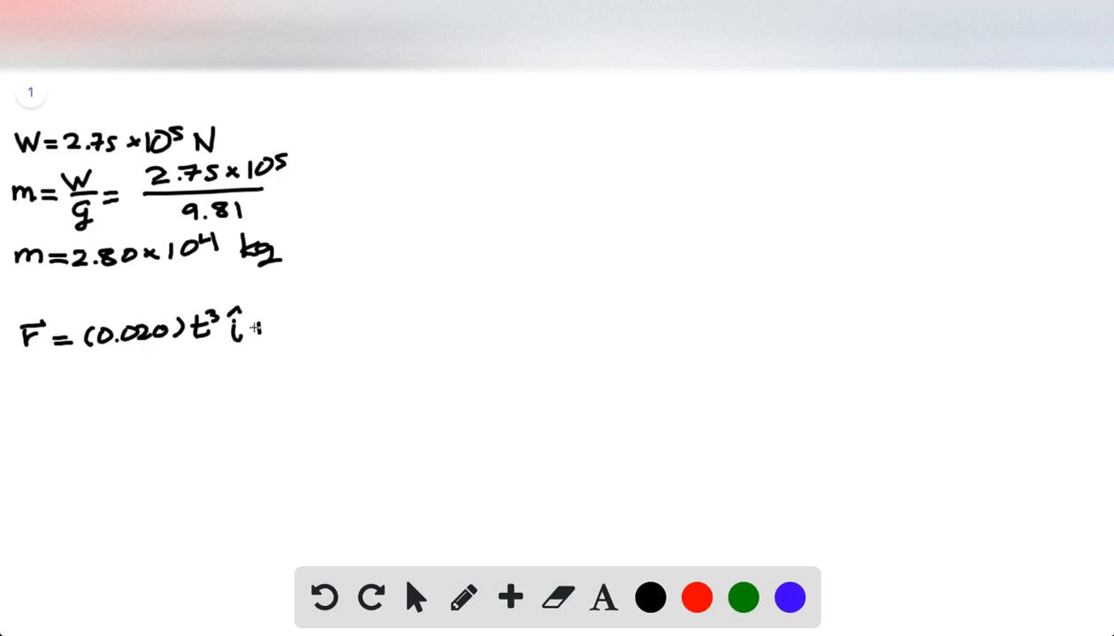
pyautogui.write('+(2.7')
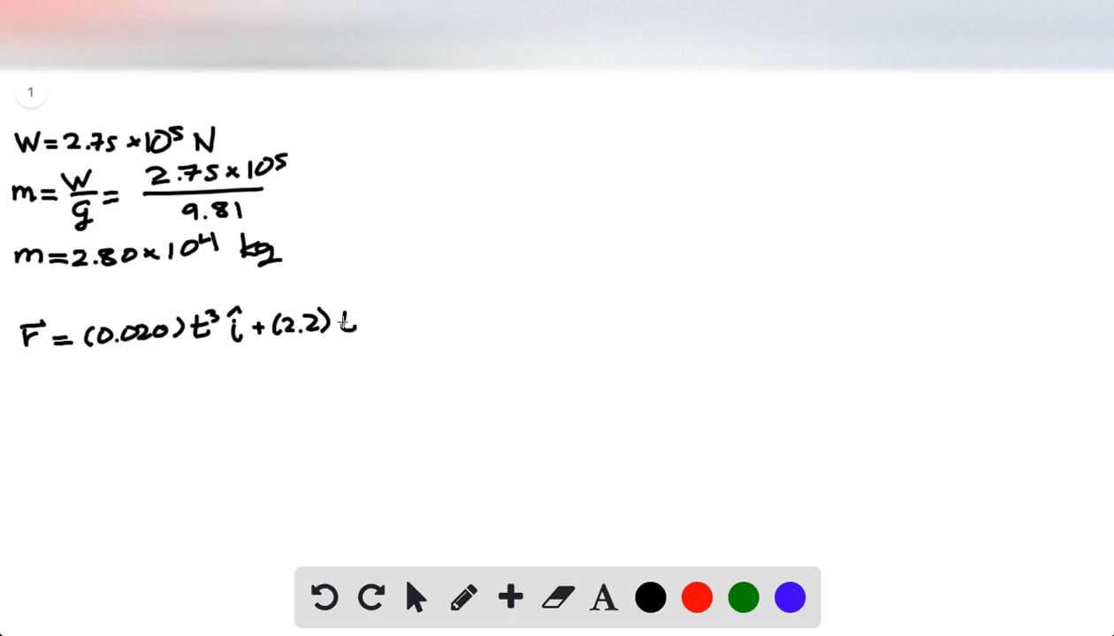
pyautogui.moveTo(349, 322); pyautogui.dragTo(375, 318)
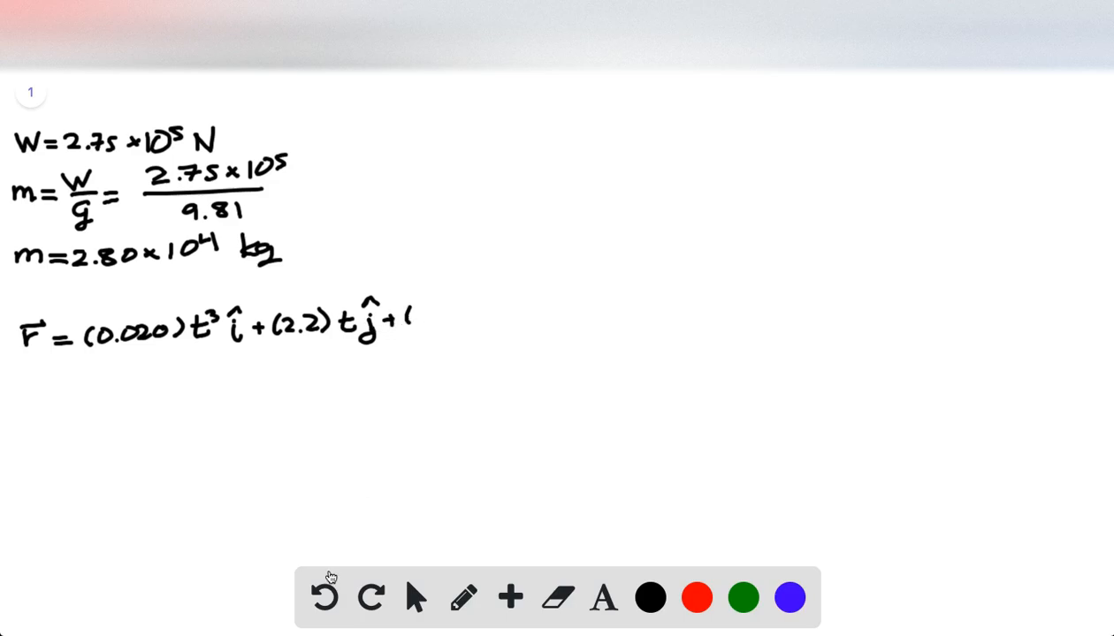
pyautogui.click(344, 598)
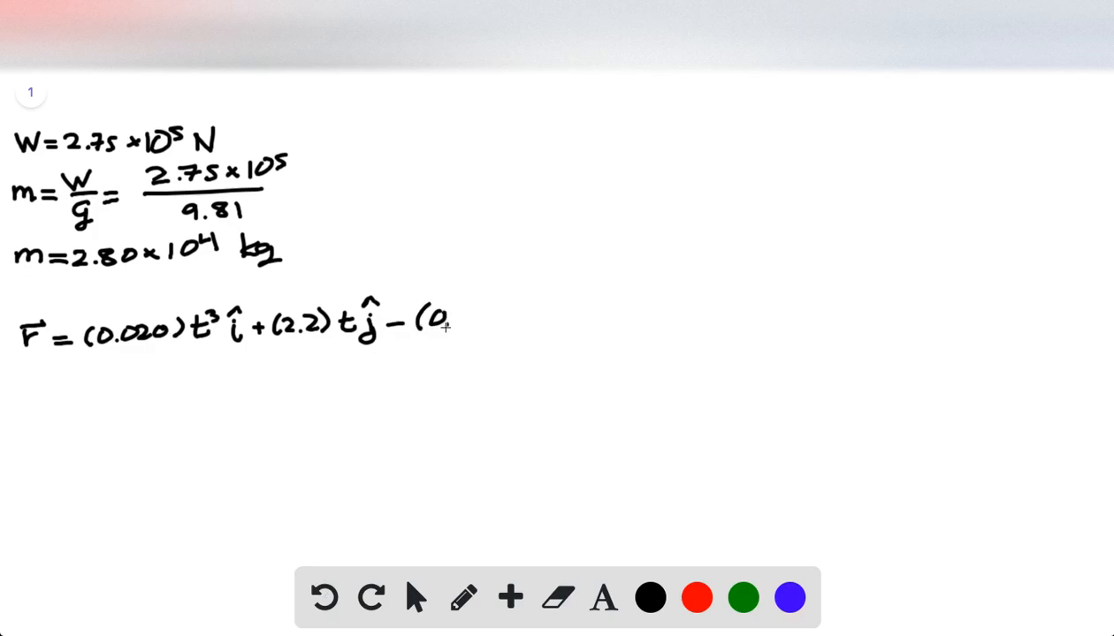
pyautogui.write('0.060)t^2 k')
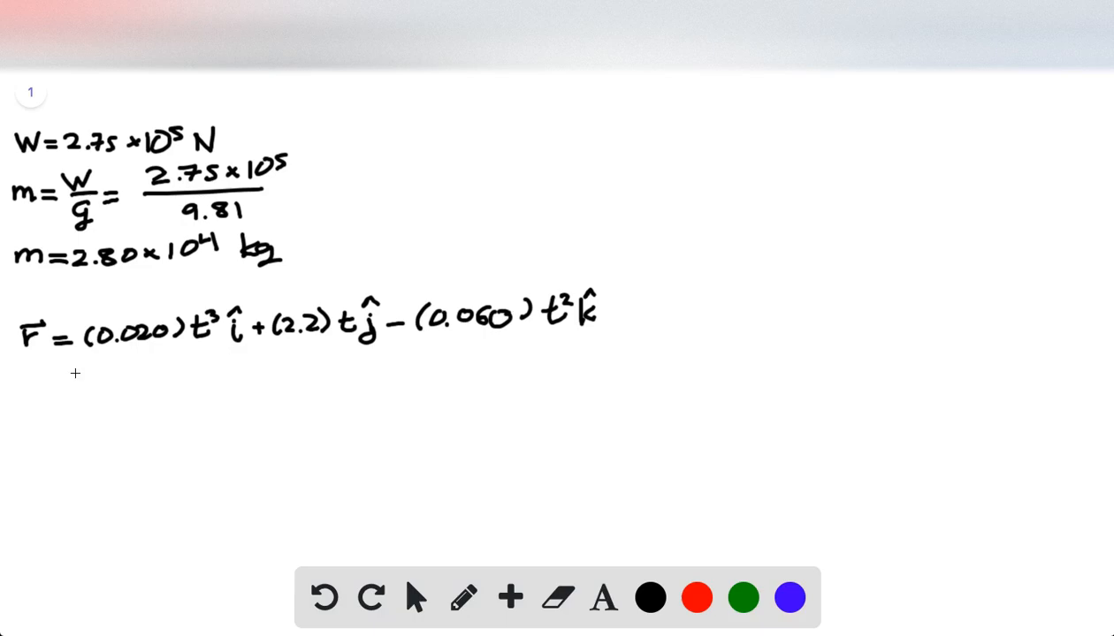
pyautogui.moveTo(61, 376)
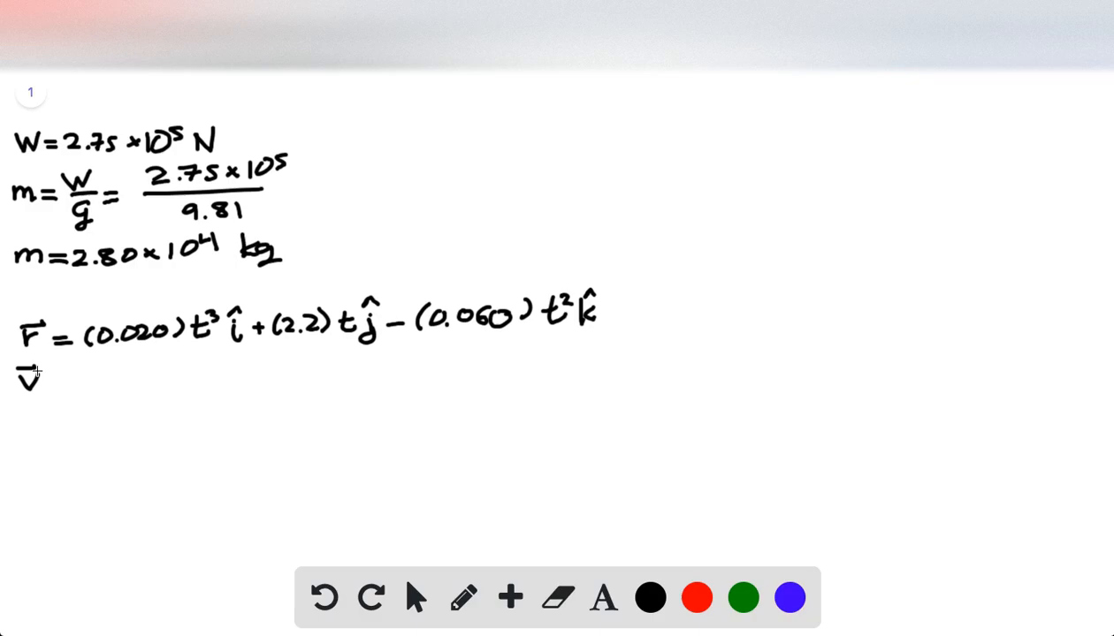
# - Write v = (0.060)t² î + (2.2) ĵ − (0.120)t k̂ and start a = (0.120)t î
pyautogui.write('=')
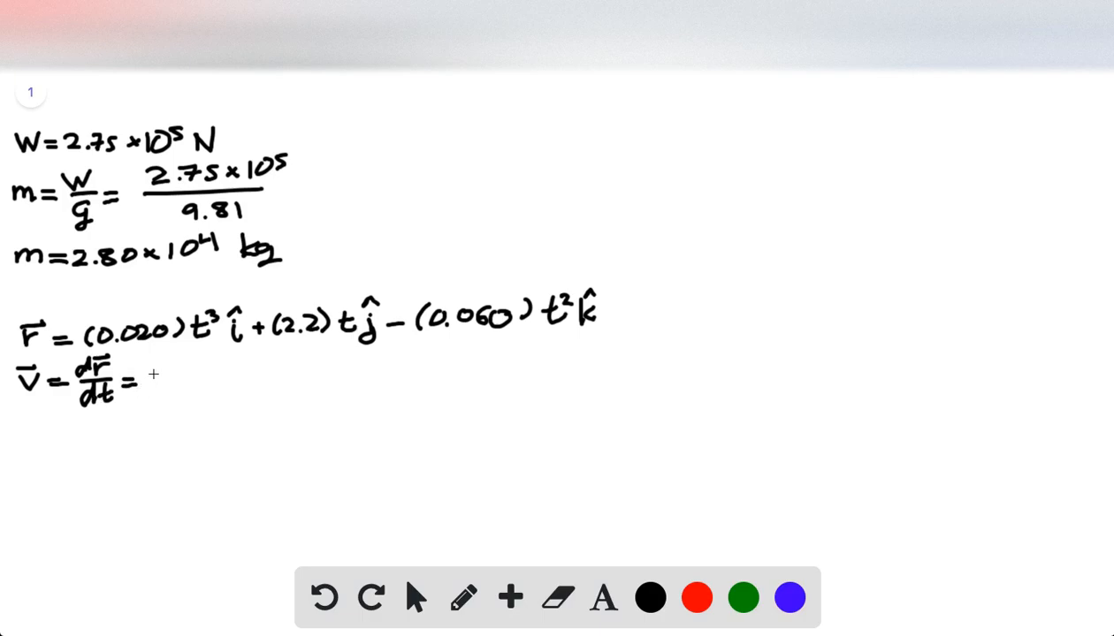
pyautogui.write('(0.0')
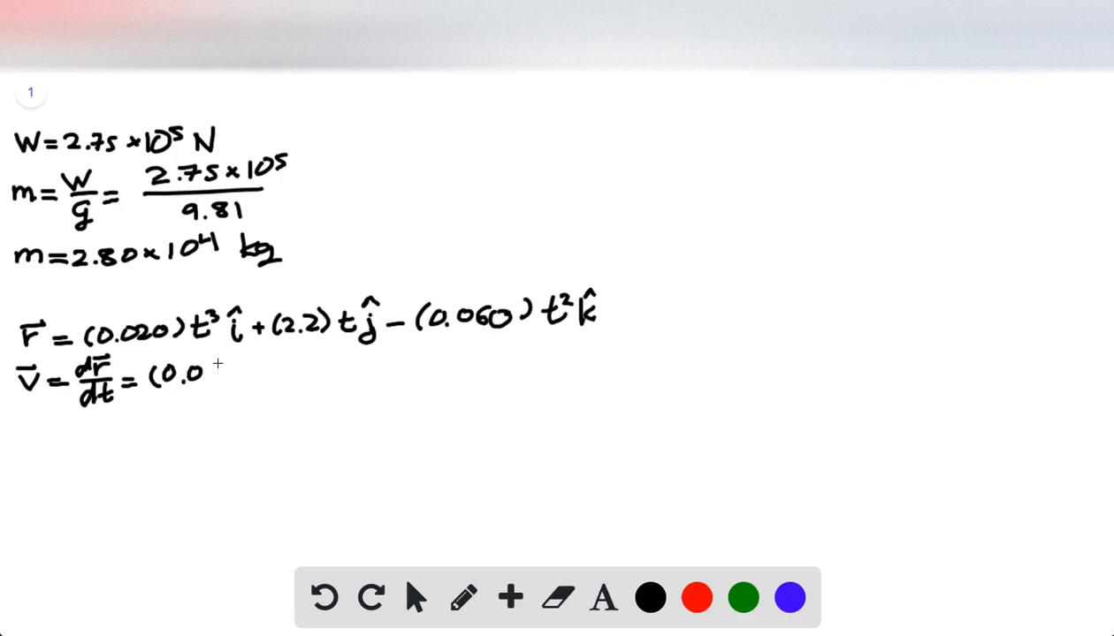
pyautogui.write('(0.060) t')
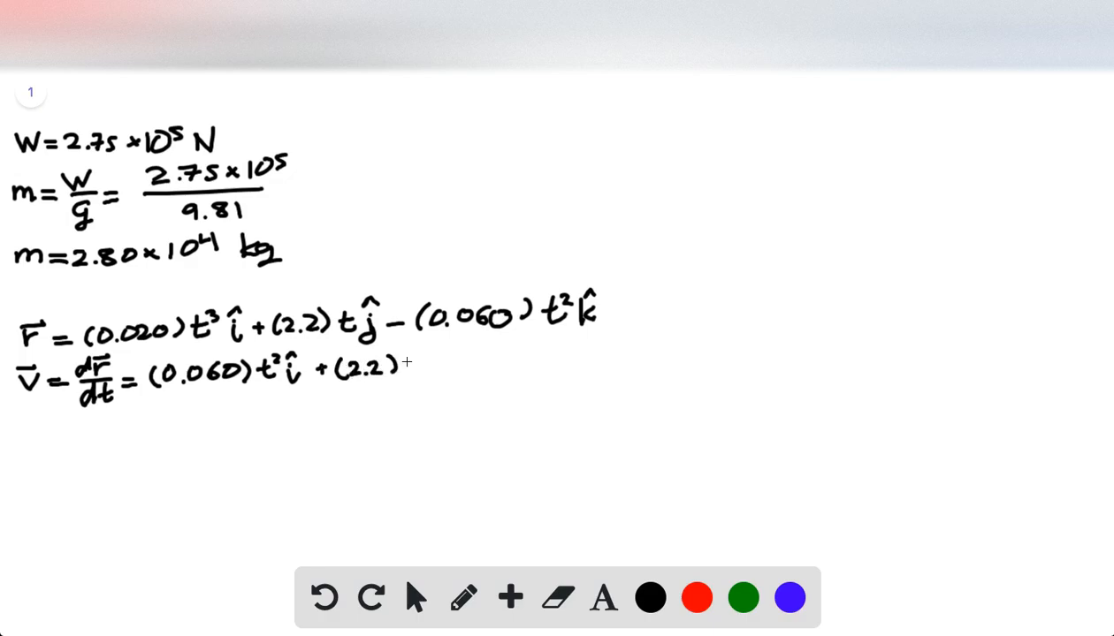
pyautogui.write('ĵ-')
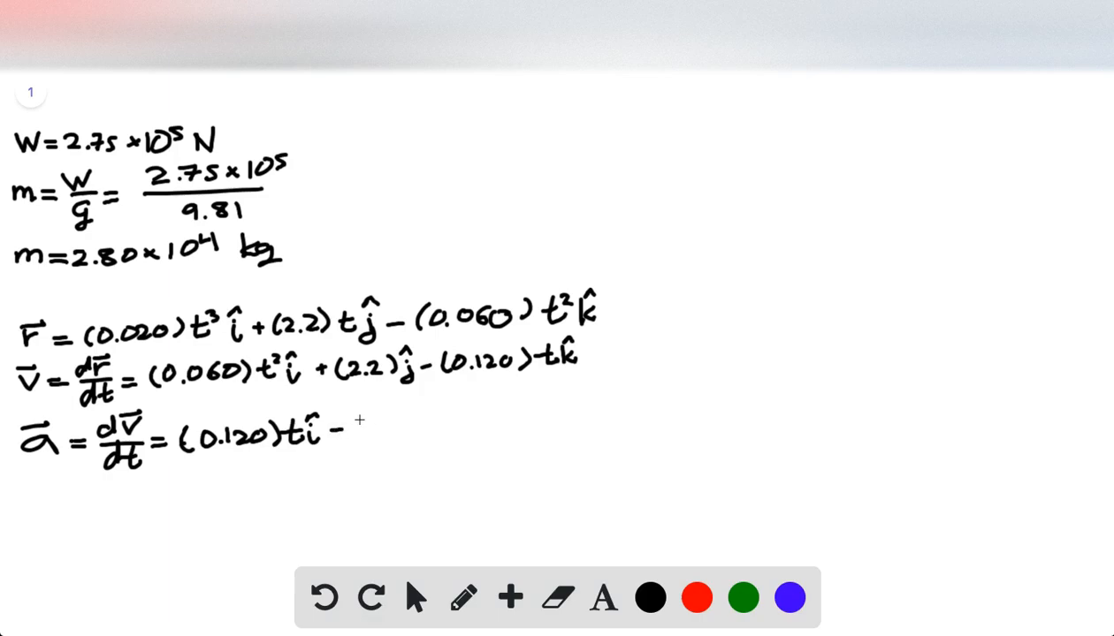
pyautogui.write('(0.120) k̂')
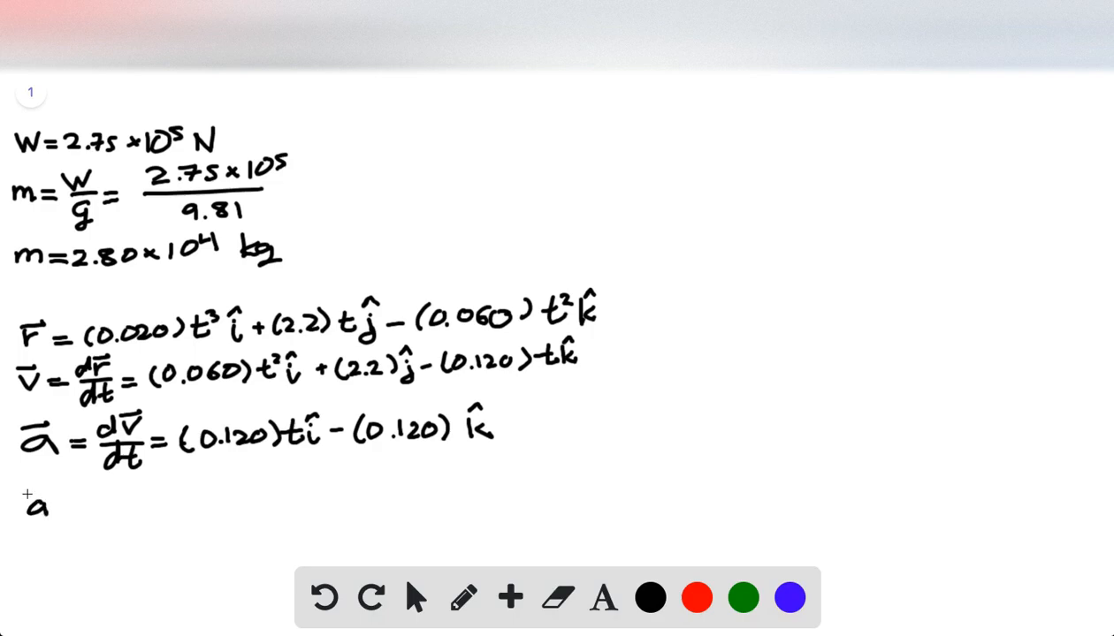
# - Write a(t=5.0 s) = (0.600) î − (0.120) k̂
pyautogui.write('(t=')
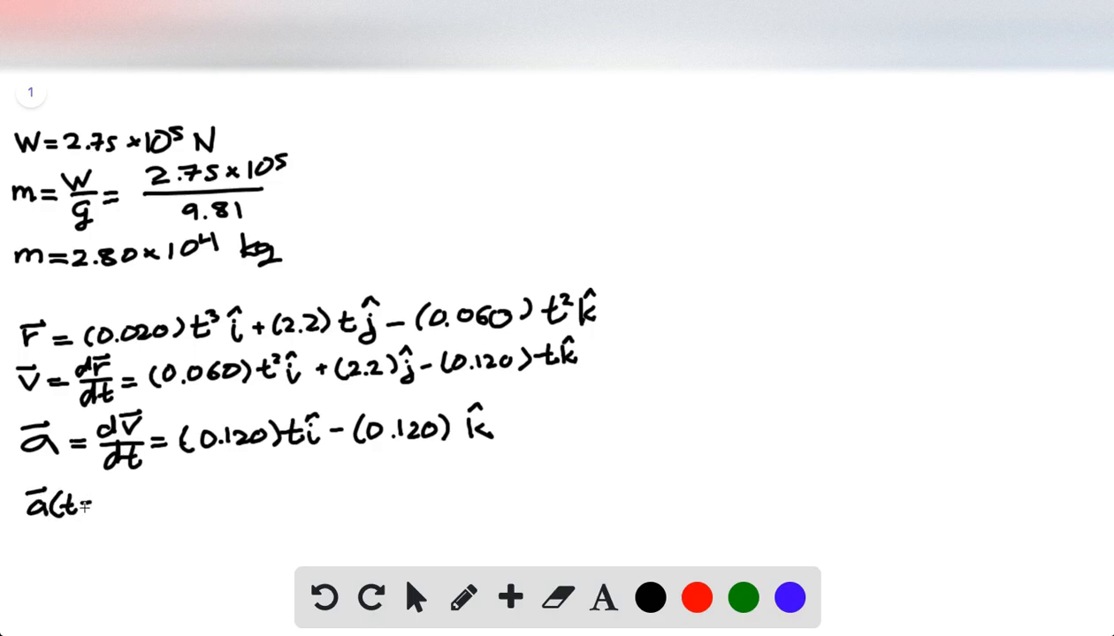
pyautogui.write('=50)')
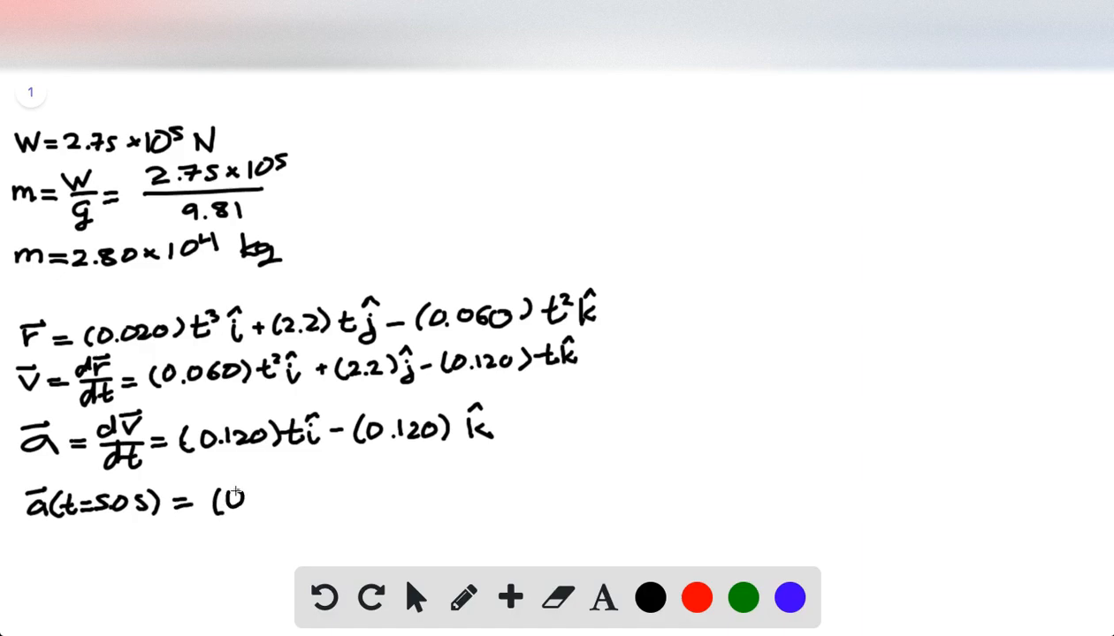
pyautogui.write('.7')
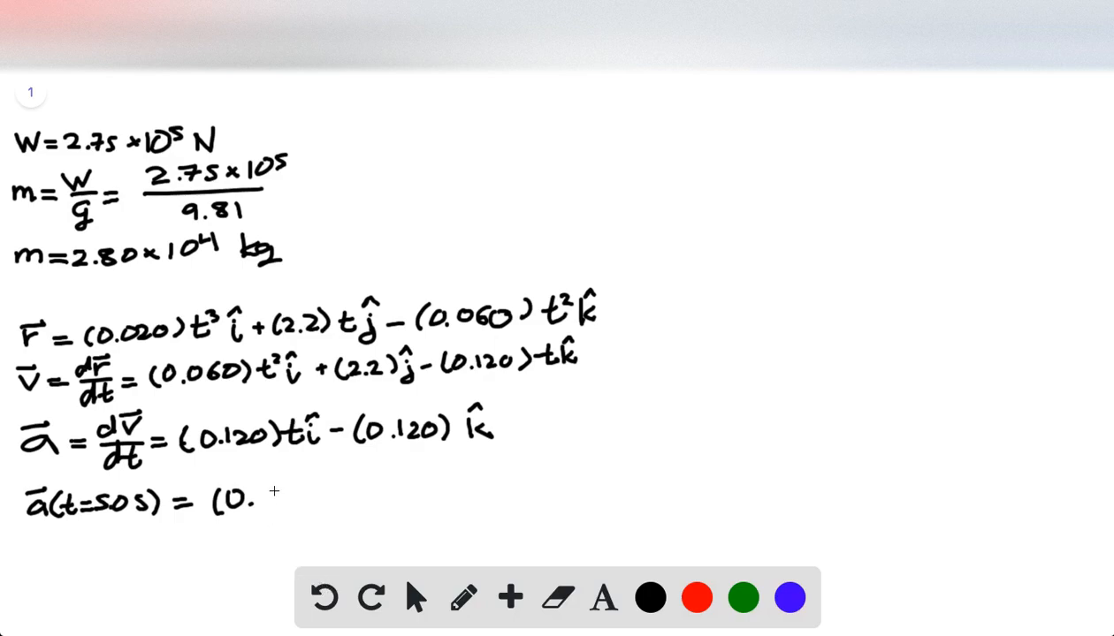
pyautogui.write('600)i - (0.120) k')
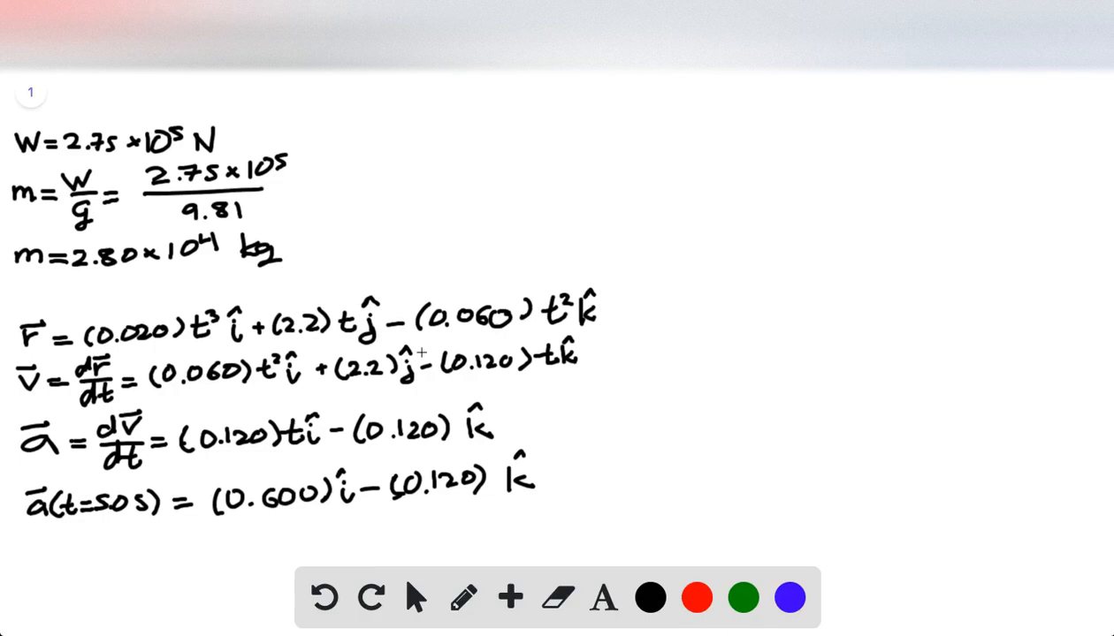
# - Draw dividing lines around a workspace and write a² = ax² + ay² + az²
pyautogui.moveTo(346, 124); pyautogui.dragTo(473, 248)
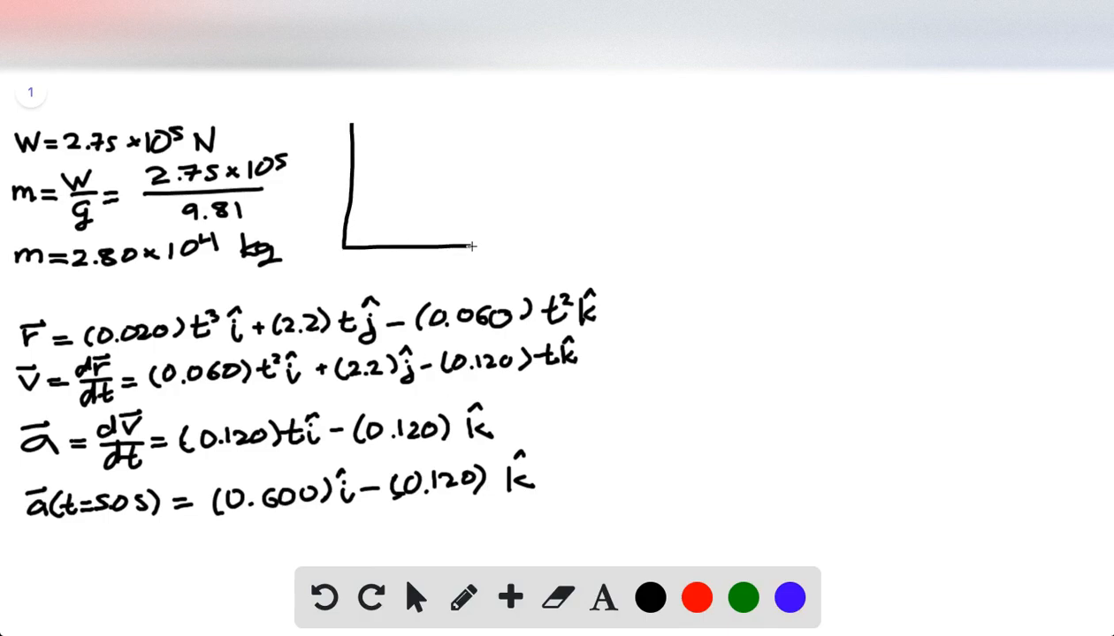
pyautogui.moveTo(469, 246); pyautogui.dragTo(646, 508)
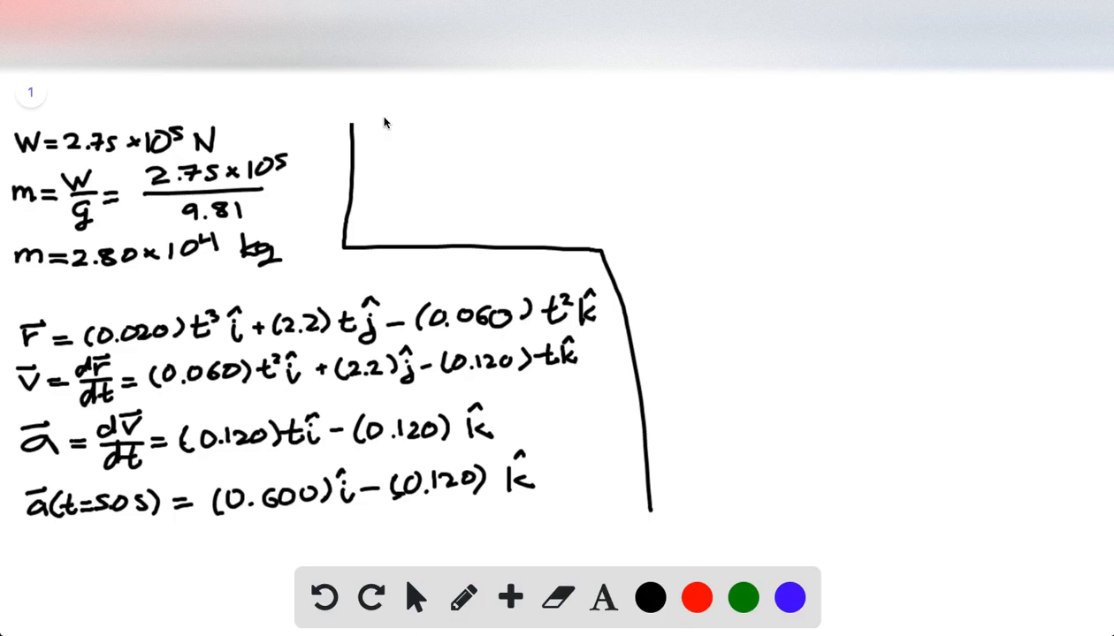
pyautogui.write('a')
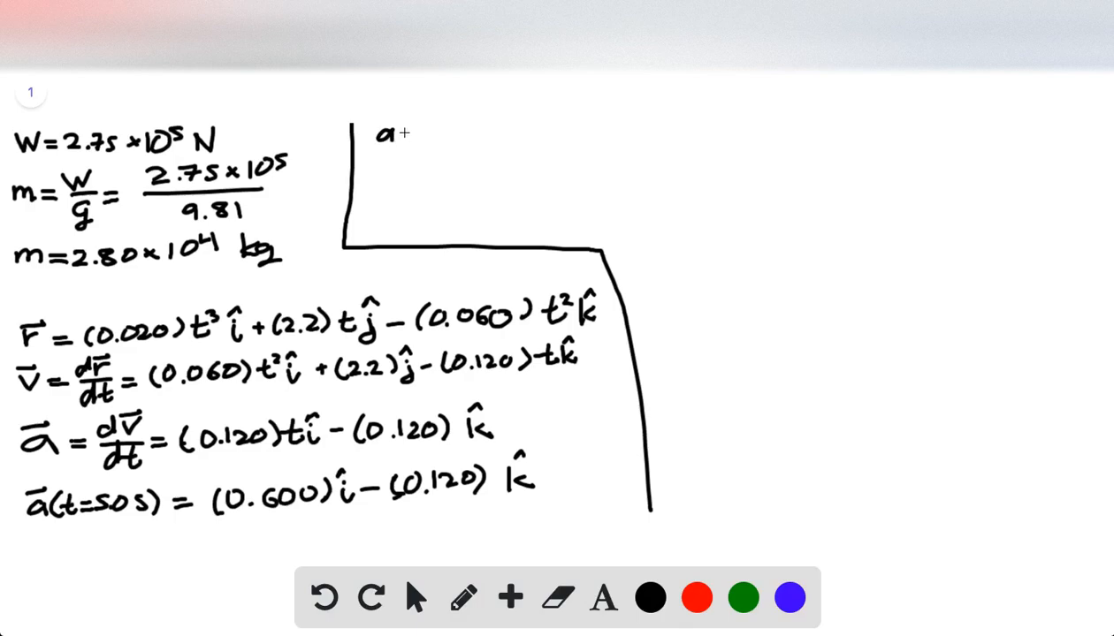
pyautogui.write('²=ax²+ay²')
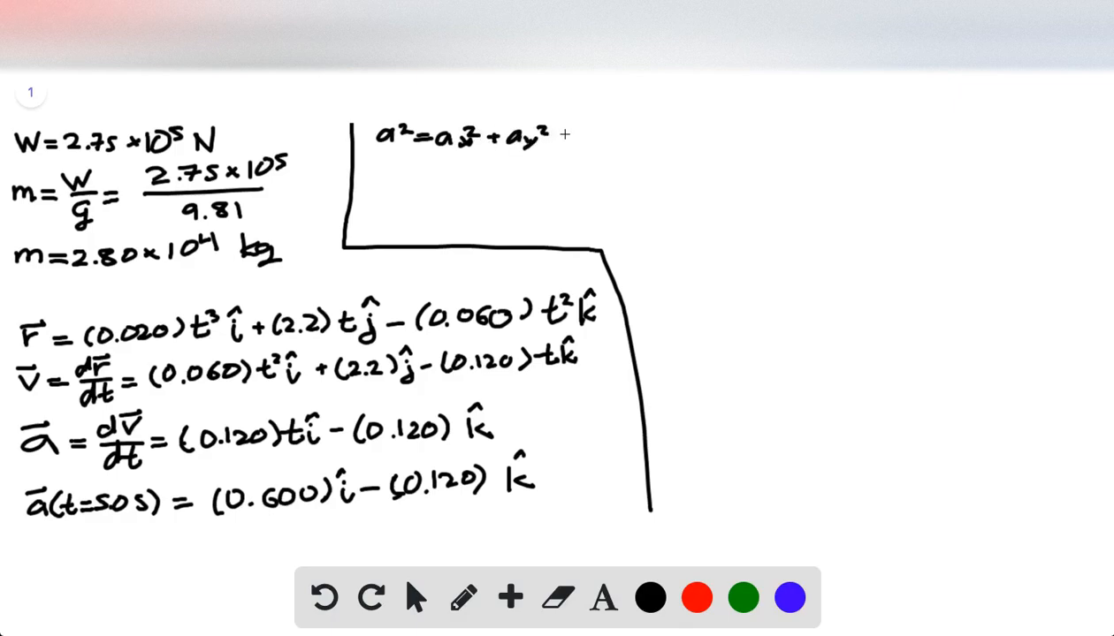
pyautogui.write('a_z²')
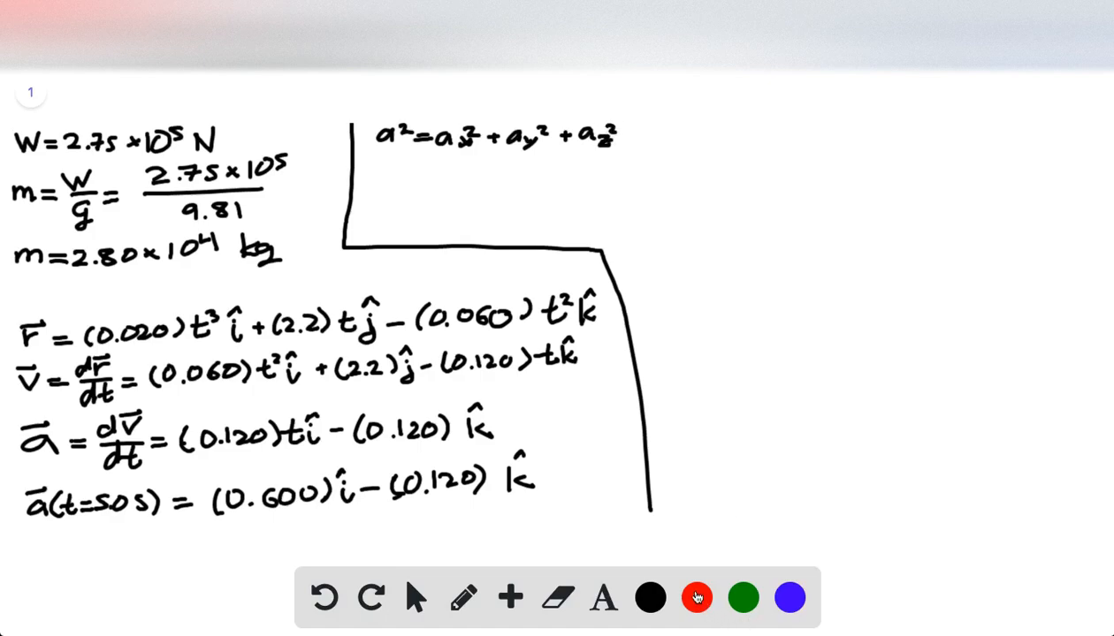
# - Cross out ay² in red and compute a = √((0.600)² + (−0.120)²) = 0.710
pyautogui.moveTo(500, 155); pyautogui.dragTo(530, 128)
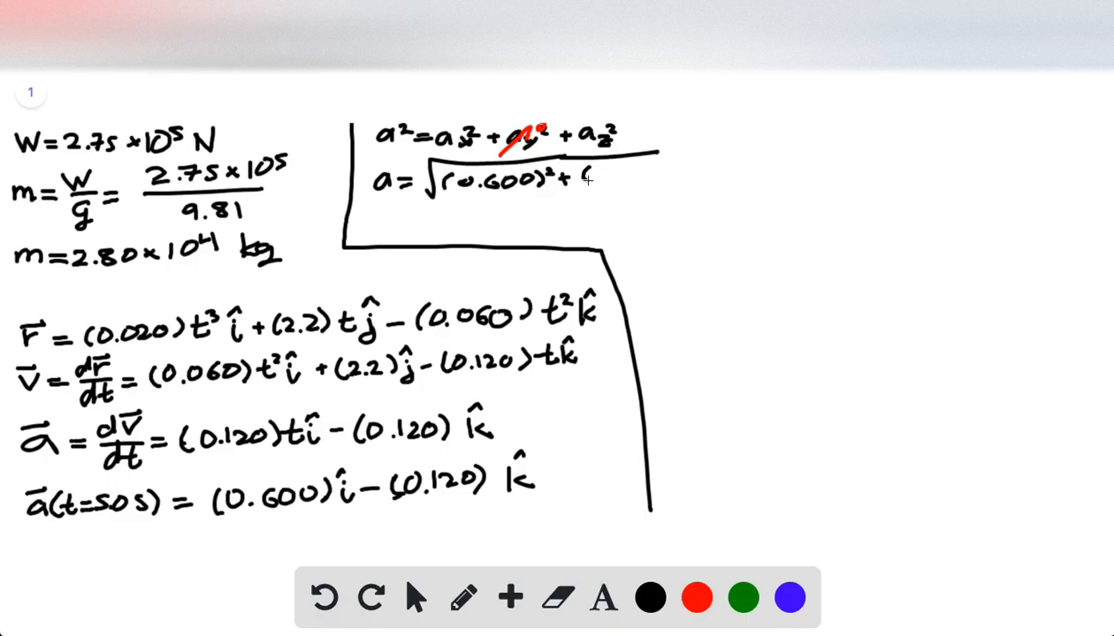
pyautogui.write('(-0.120)²')
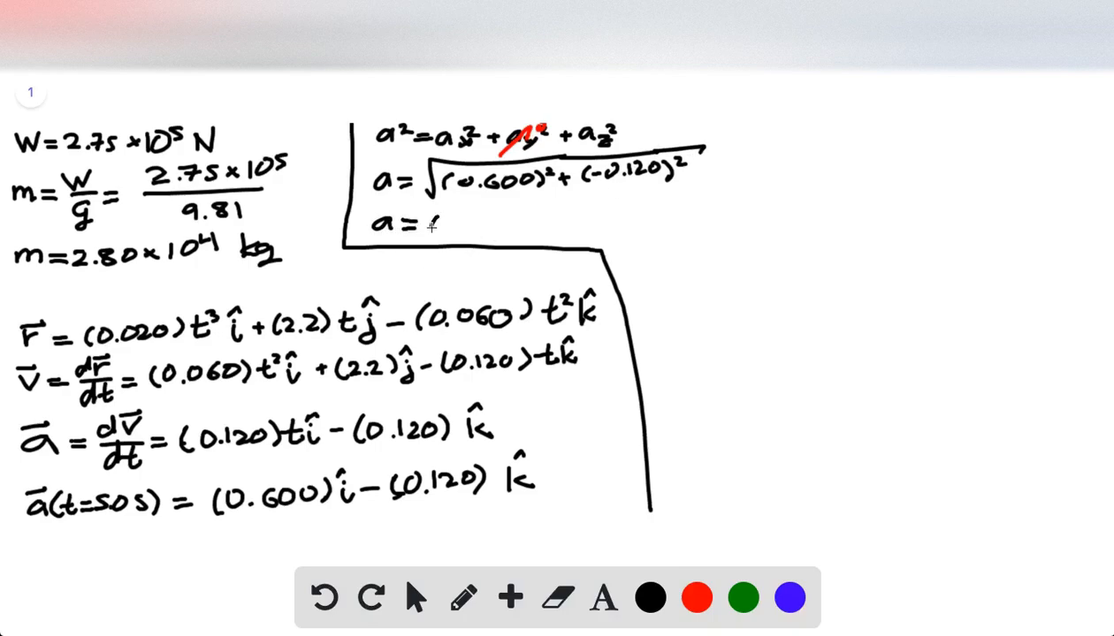
pyautogui.write('0.710 m/s²')
pyautogui.write('F=ma=(')
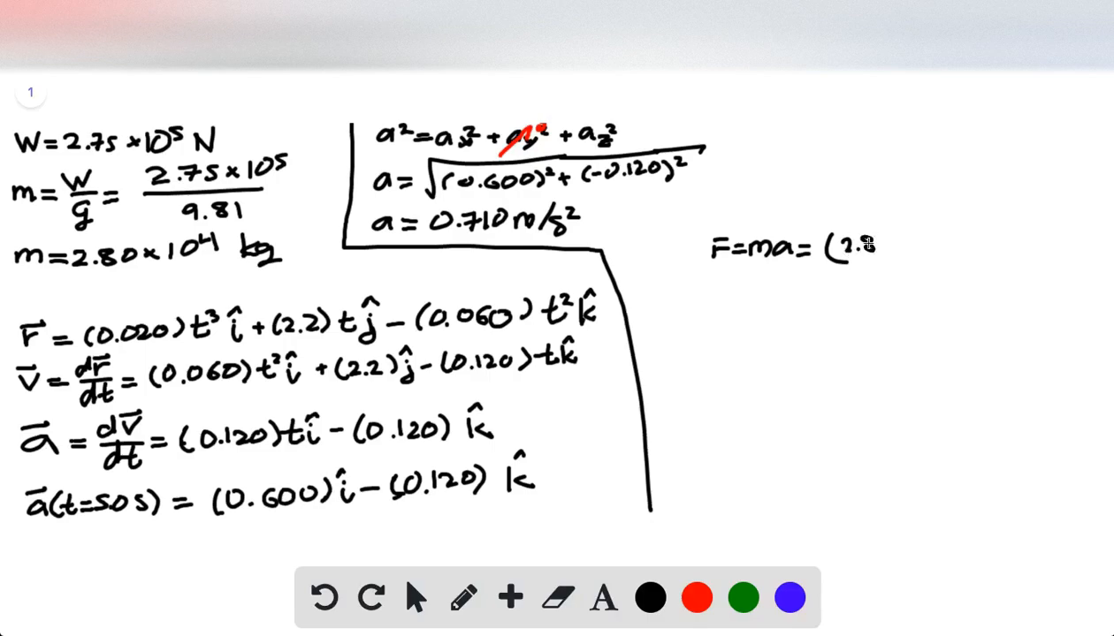
# - Write F = ma = (2.80×10^4)(0.710) and begin the result F = 19…
pyautogui.write('2.80×!')
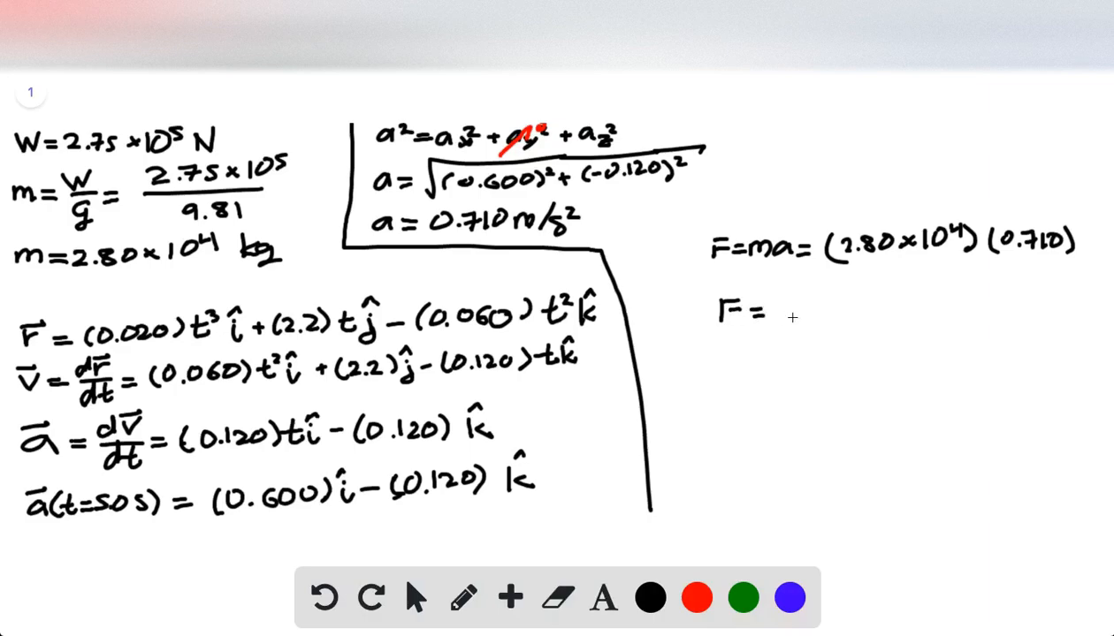
pyautogui.write('19')
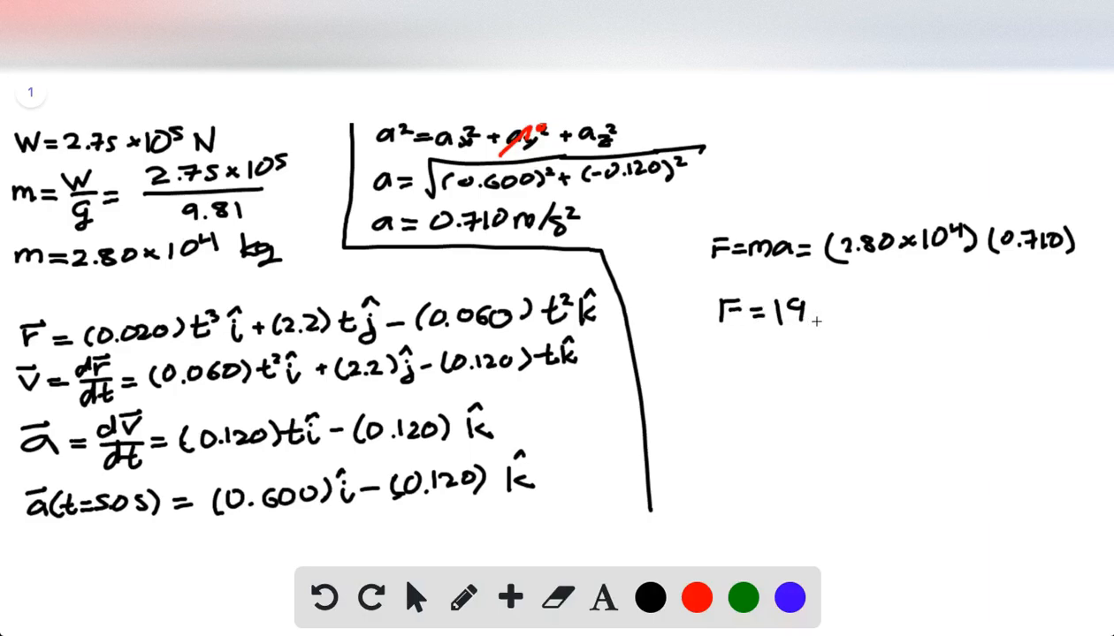